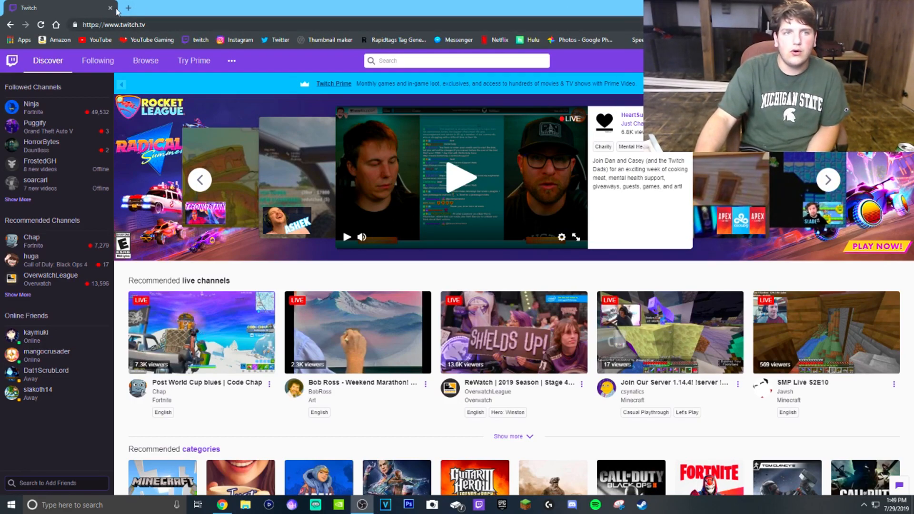
# Leave a fresh blank tab open and close the Twitch tab.
pyautogui.click(127, 7)
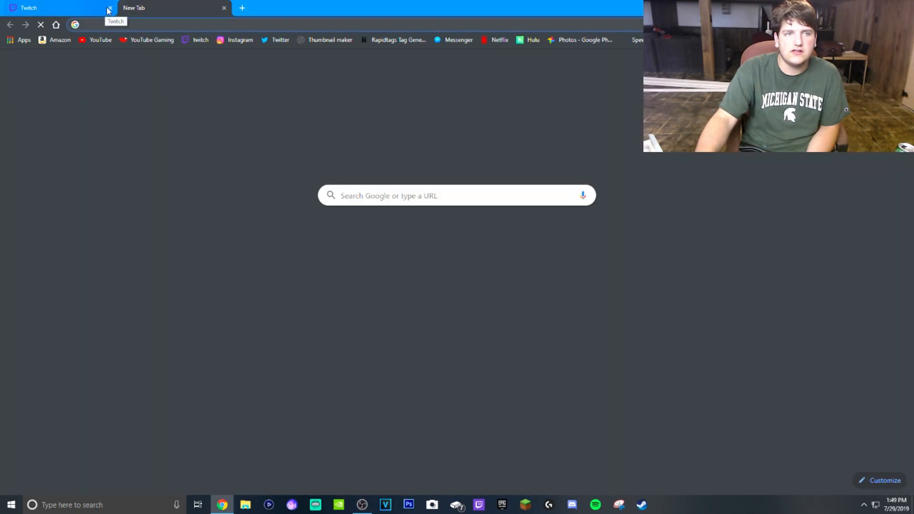
pyautogui.click(109, 8)
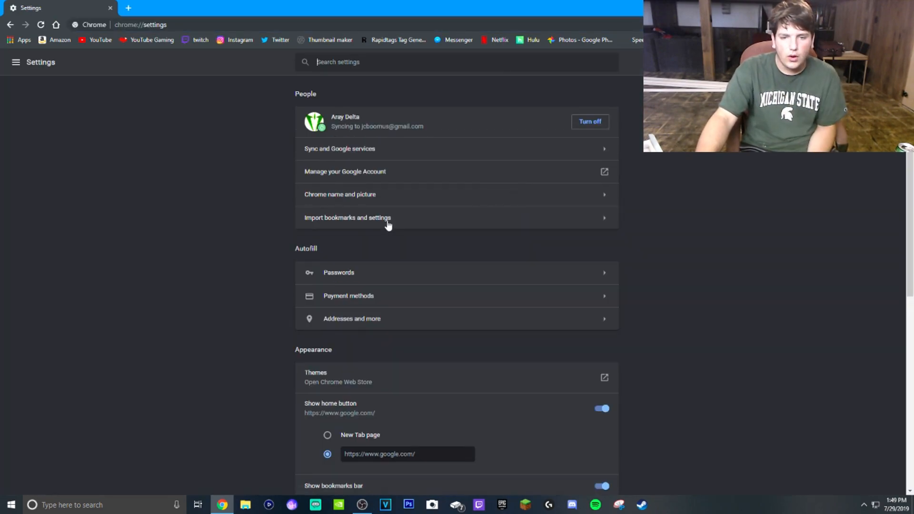
# Reach Site Settings under the Advanced Privacy and security options.
pyautogui.scroll(-3)
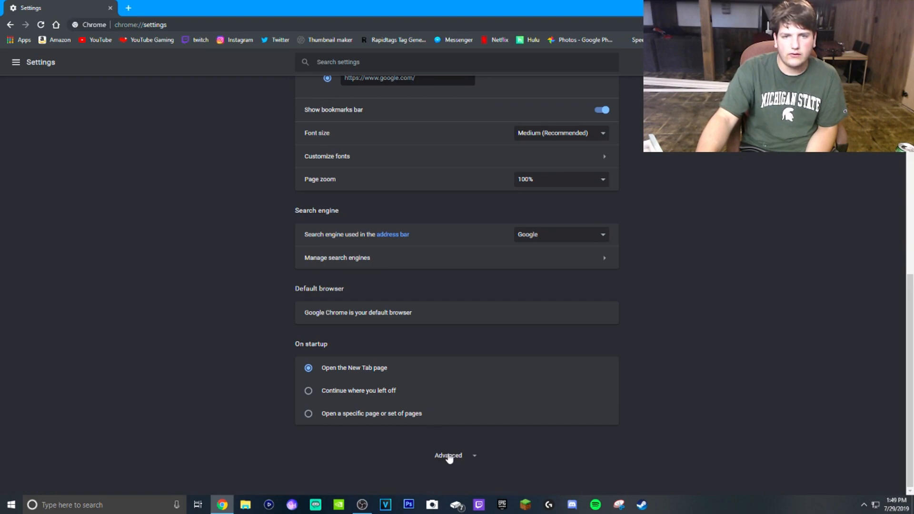
pyautogui.click(449, 456)
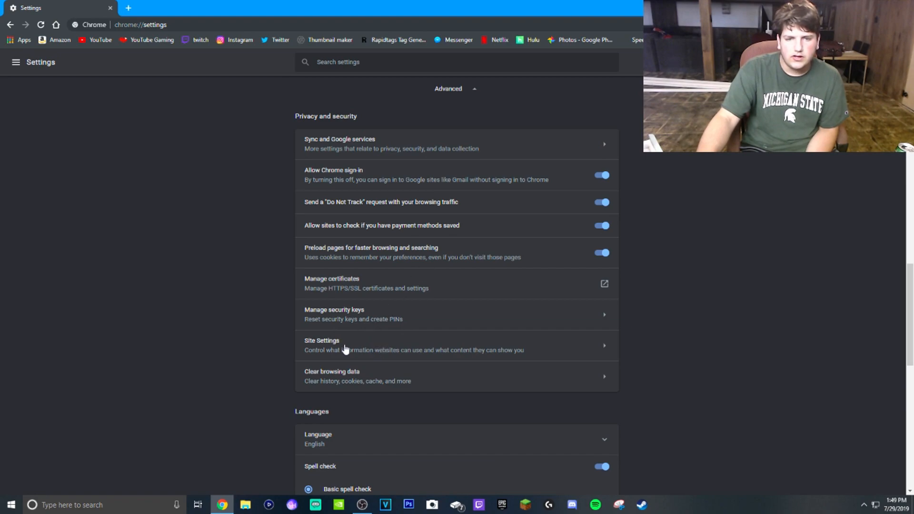
pyautogui.click(321, 341)
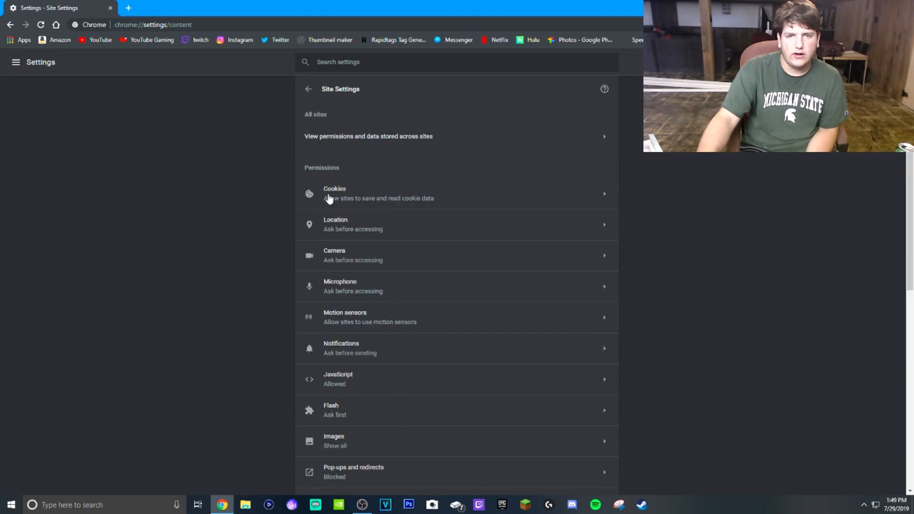
# Show the Cookies settings with 'Keep local data only until you quit' off.
pyautogui.click(334, 194)
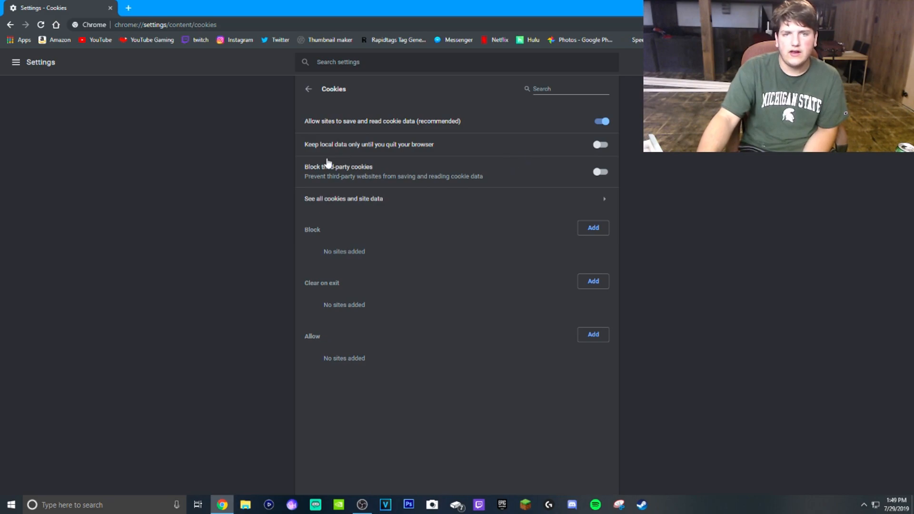
pyautogui.moveTo(368, 147)
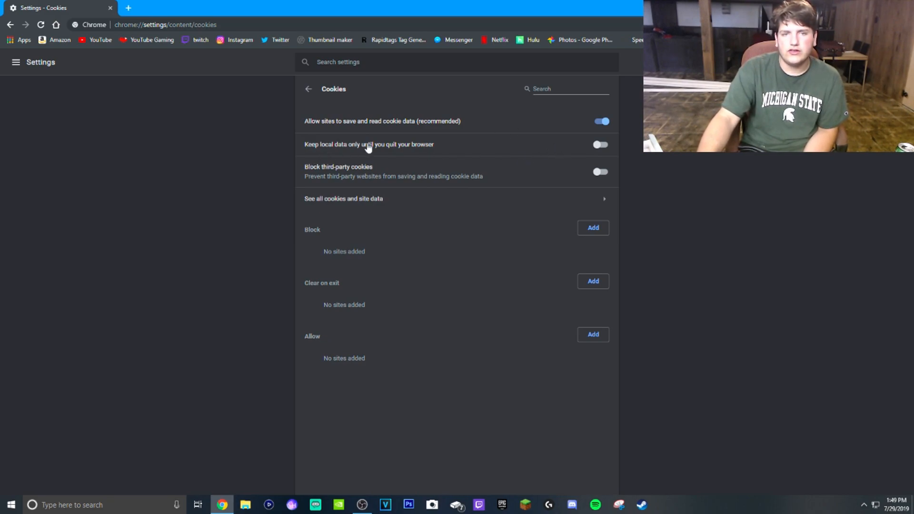
pyautogui.moveTo(455, 150)
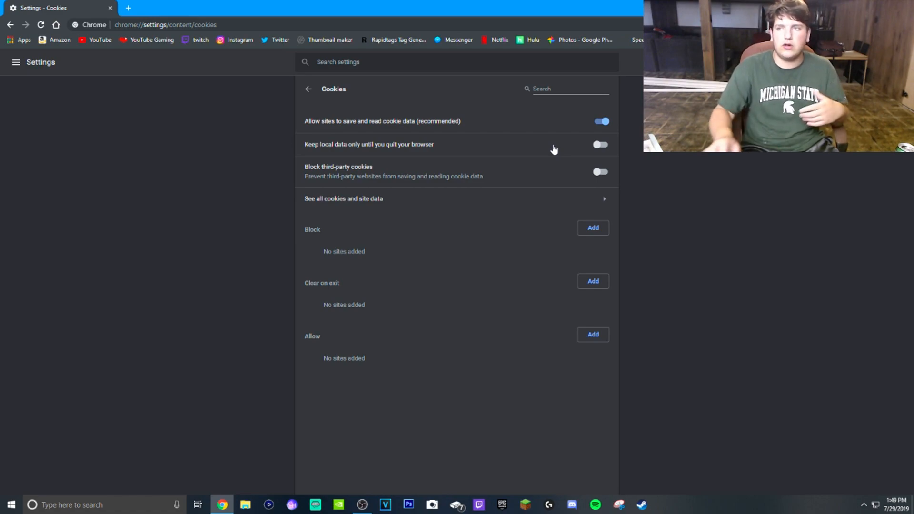
pyautogui.moveTo(739, 178)
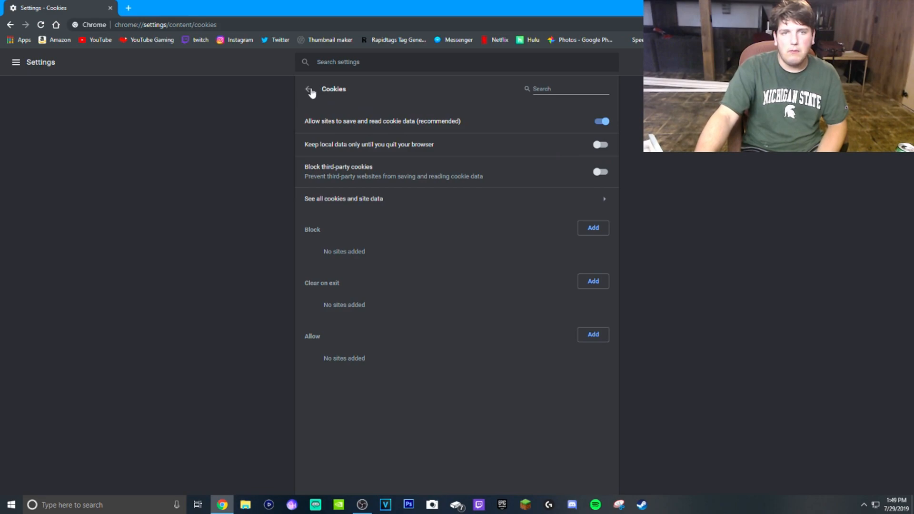
# Restart Chrome, reopen YouTube still signed in, and add a blank new tab.
pyautogui.click(308, 90)
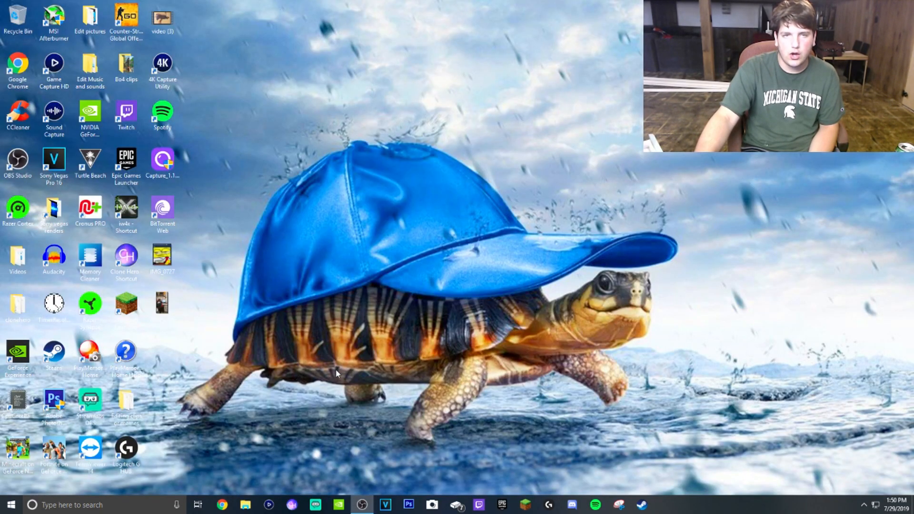
pyautogui.click(221, 504)
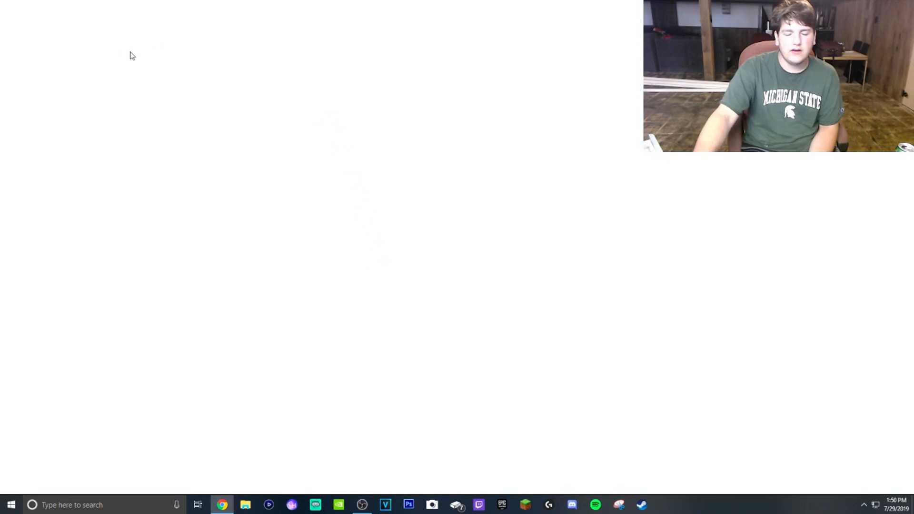
pyautogui.click(221, 505)
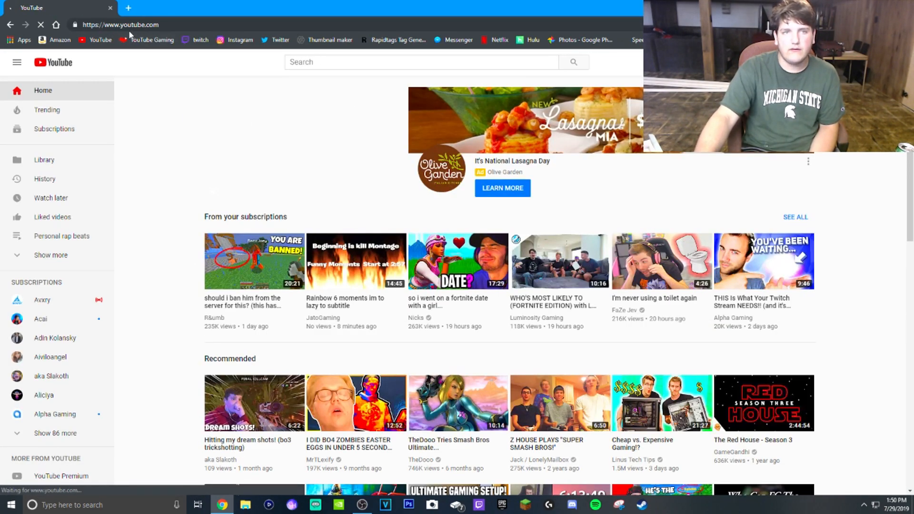
pyautogui.click(128, 7)
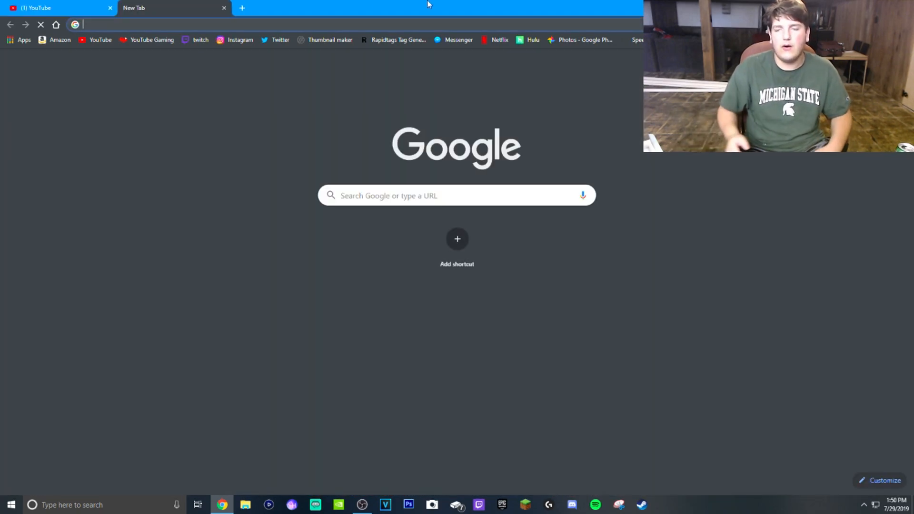